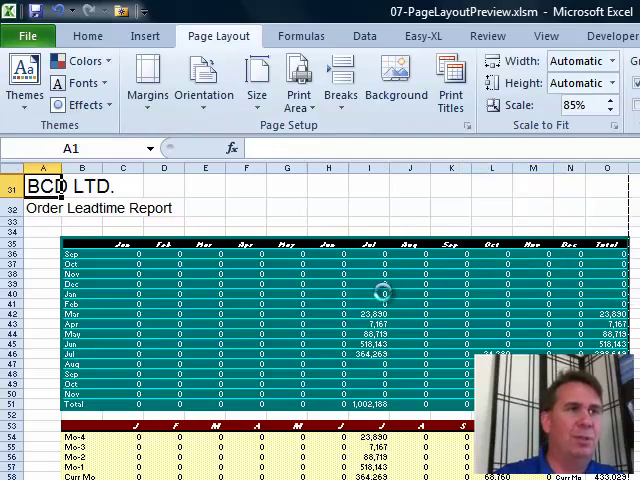
# - Bring up the Page Setup dialog for the new blank workbook and move it into full view
pyautogui.click(468, 126)
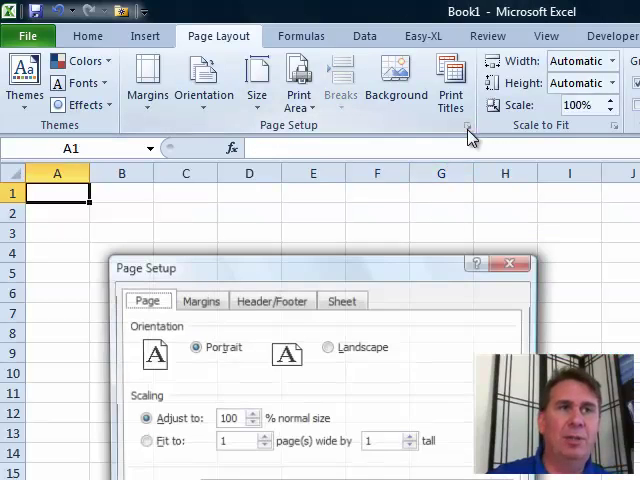
pyautogui.moveTo(320, 268); pyautogui.dragTo(342, 100)
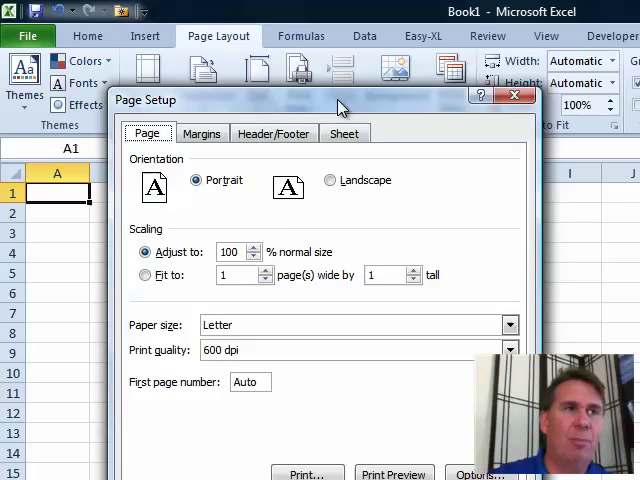
# - Set a 0.25-inch top margin and 0.5-inch bottom margin in the Margins settings and apply them
pyautogui.click(200, 116)
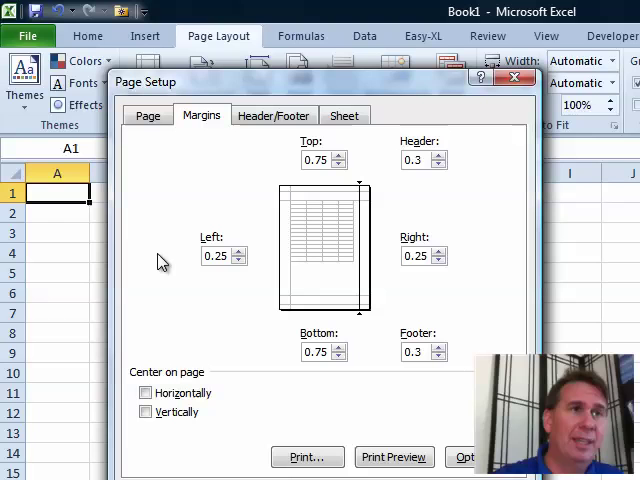
pyautogui.click(338, 152)
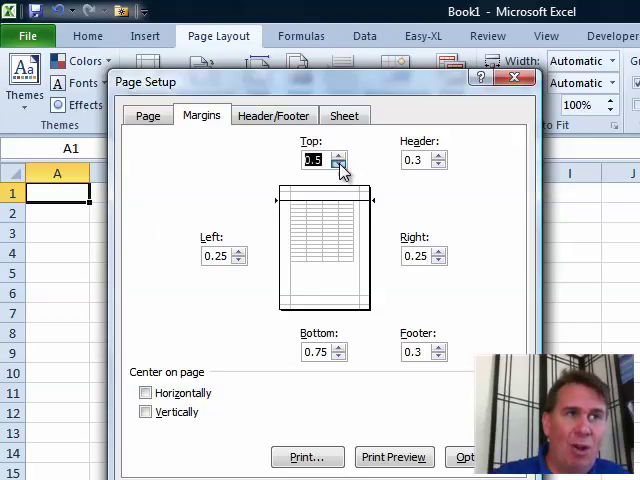
pyautogui.click(338, 166)
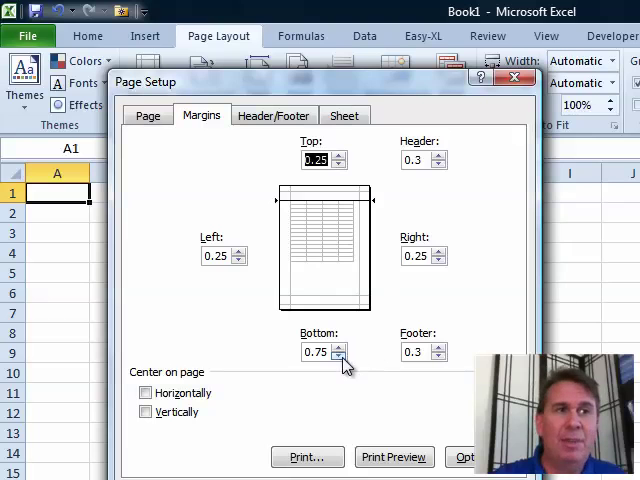
pyautogui.click(340, 358)
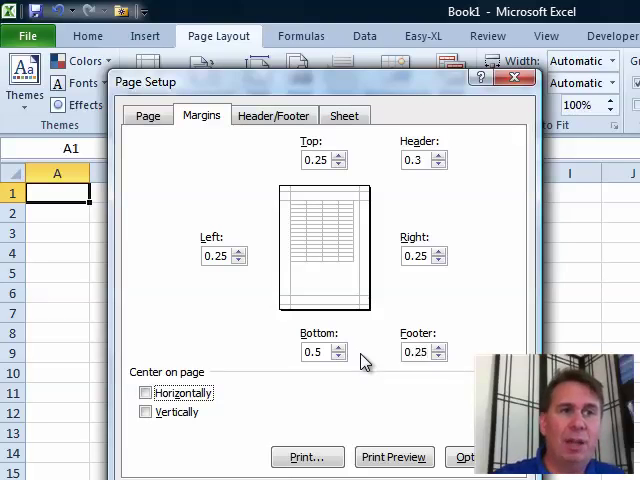
pyautogui.click(516, 78)
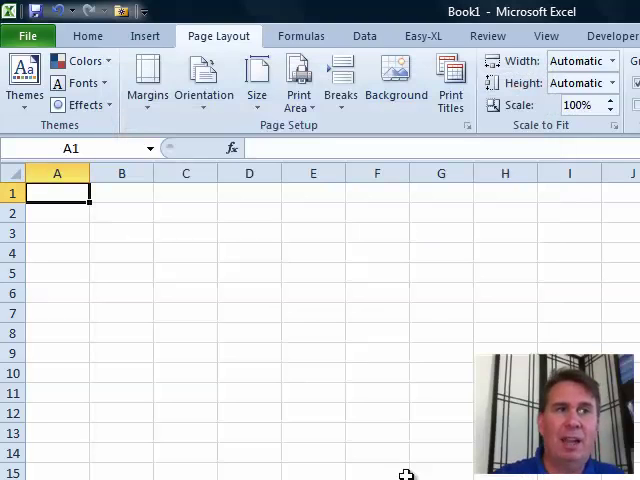
pyautogui.moveTo(444, 322)
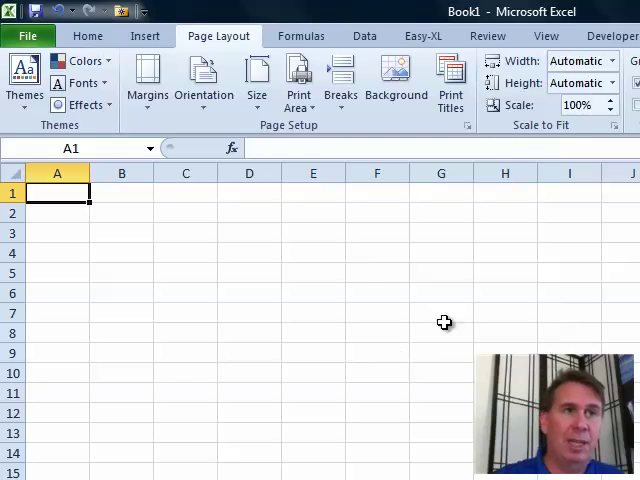
pyautogui.moveTo(418, 220)
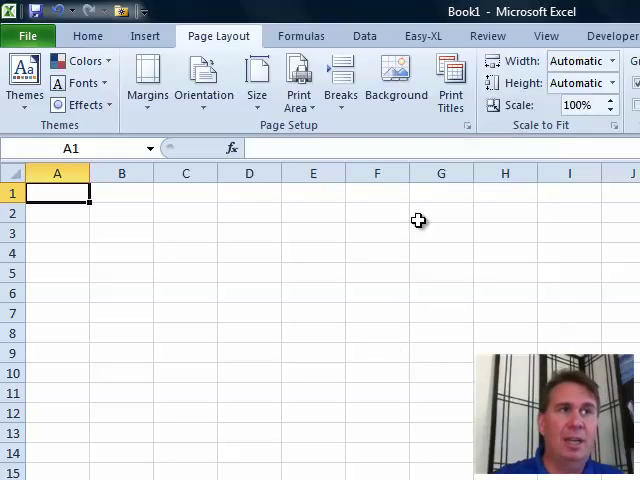
pyautogui.moveTo(372, 304)
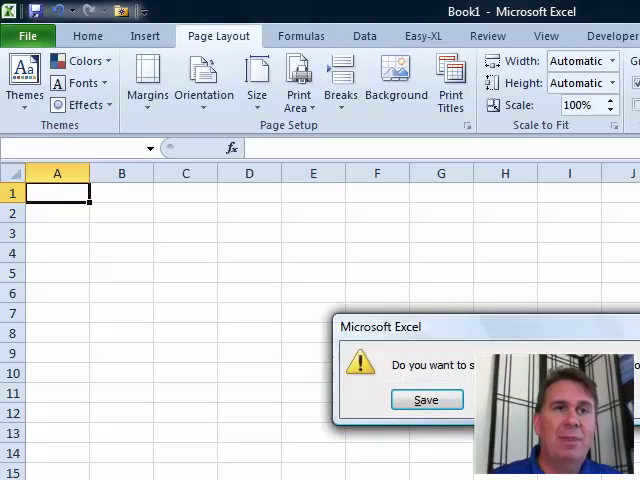
# - Answer the save prompt so Book1 closes and Book2's Data table shows
pyautogui.click(426, 400)
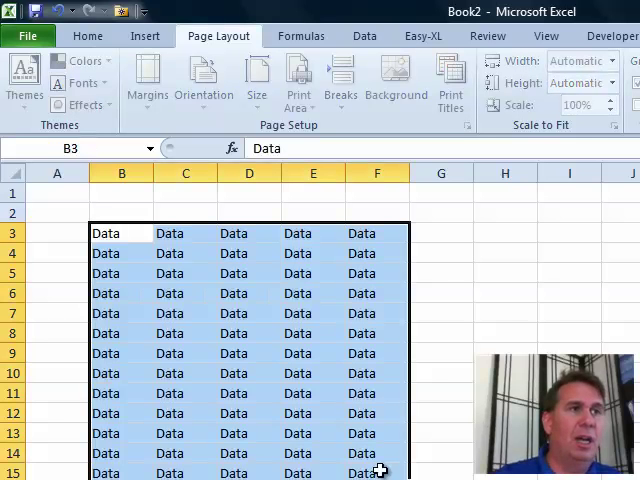
# - Show the Margins preset list for Book2 with the Last Custom Setting option
pyautogui.click(148, 80)
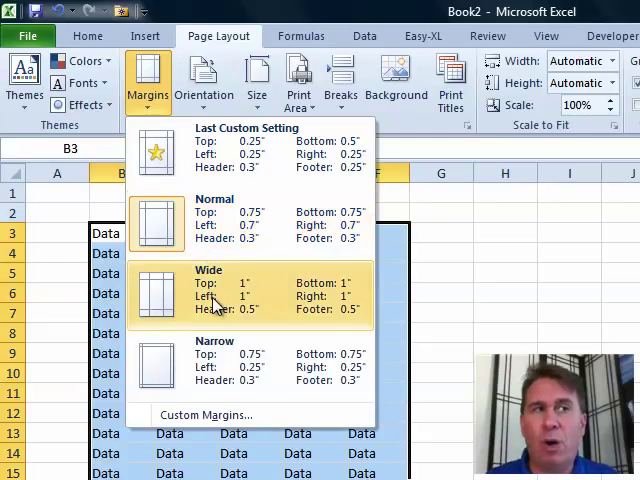
pyautogui.moveTo(268, 160)
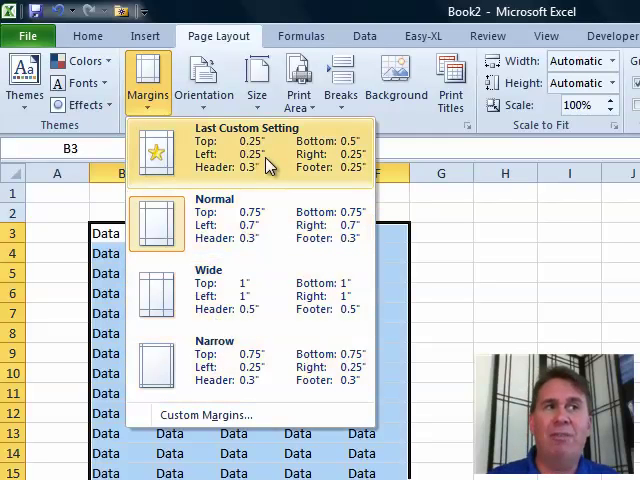
pyautogui.moveTo(264, 172)
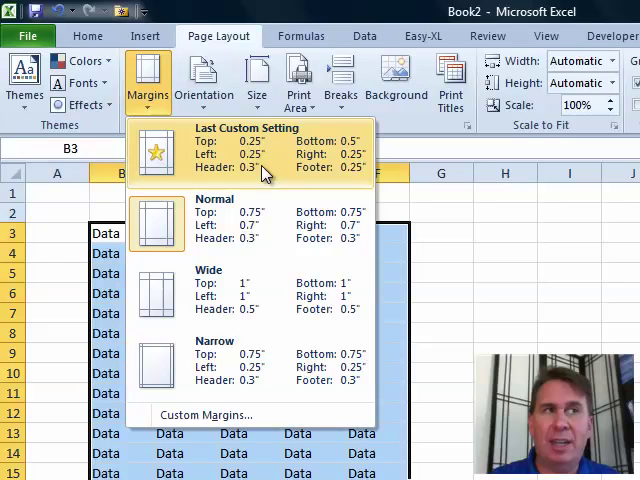
pyautogui.moveTo(356, 152)
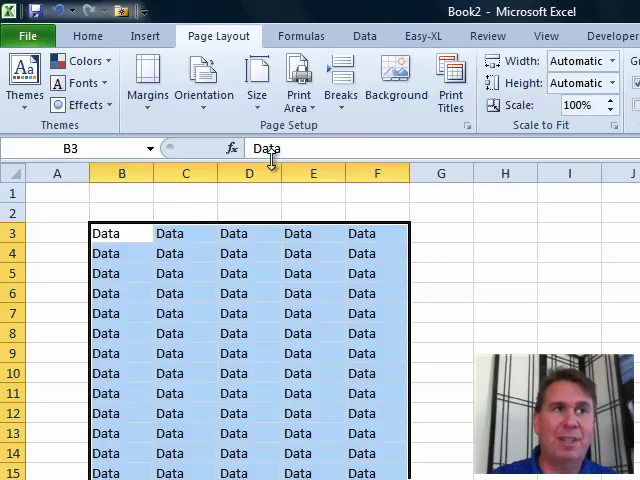
pyautogui.moveTo(256, 248)
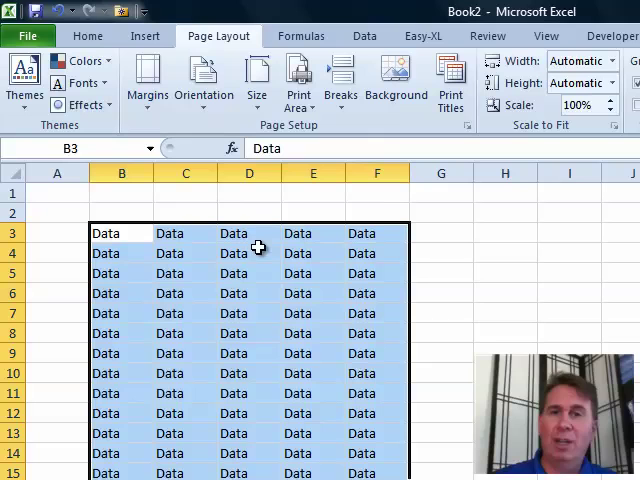